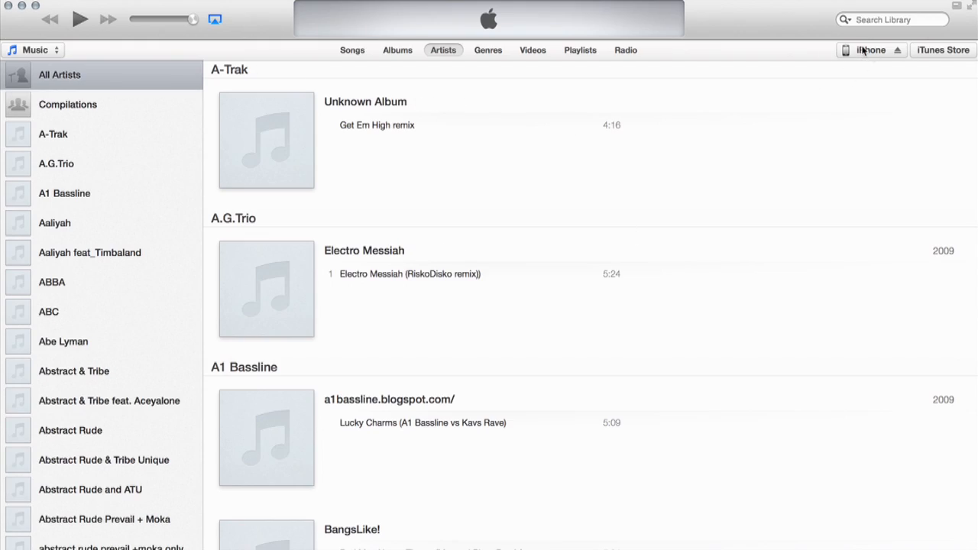
Step: Select the connected iPhone to show its Summary page with backup and sync details
{"action": "left_click", "coordinate": [865, 51]}
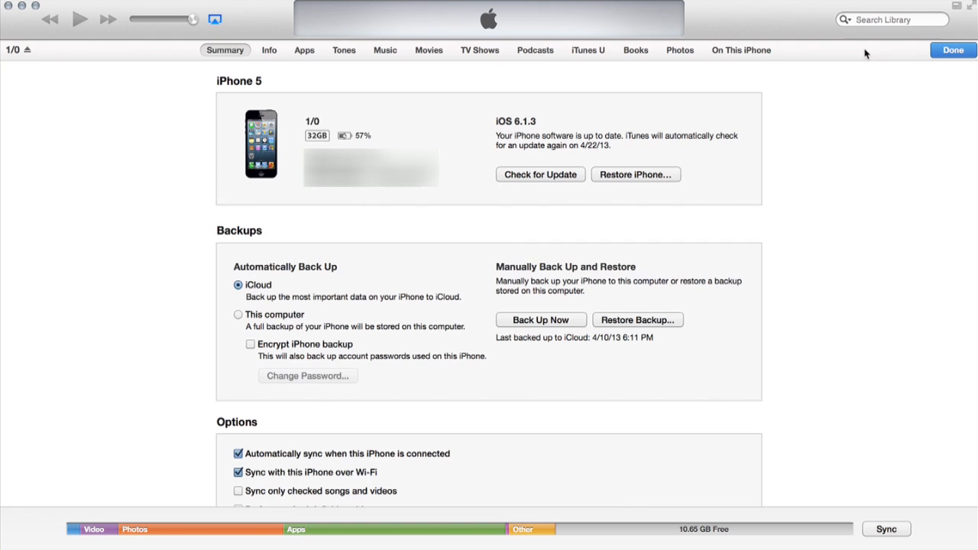
{"action": "mouse_move", "coordinate": [559, 204]}
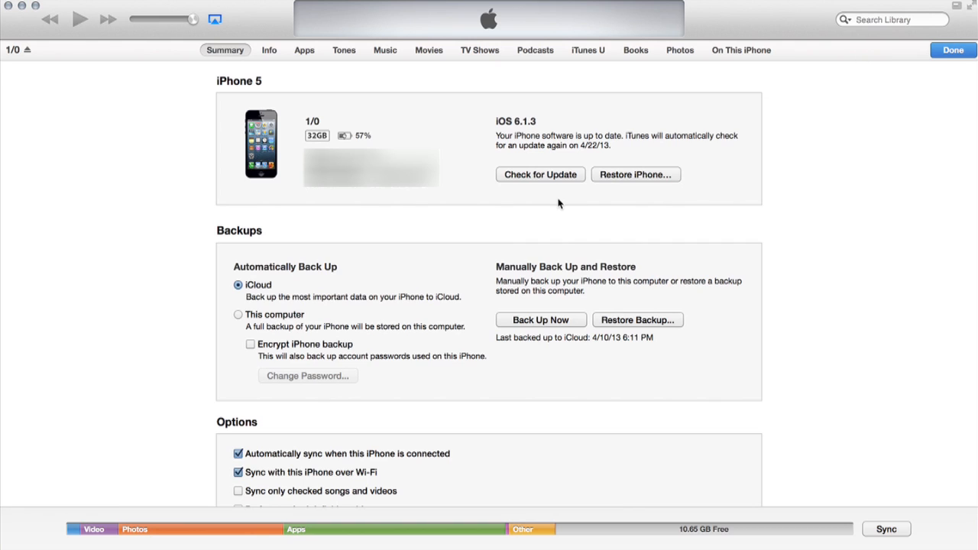
{"action": "mouse_move", "coordinate": [354, 257]}
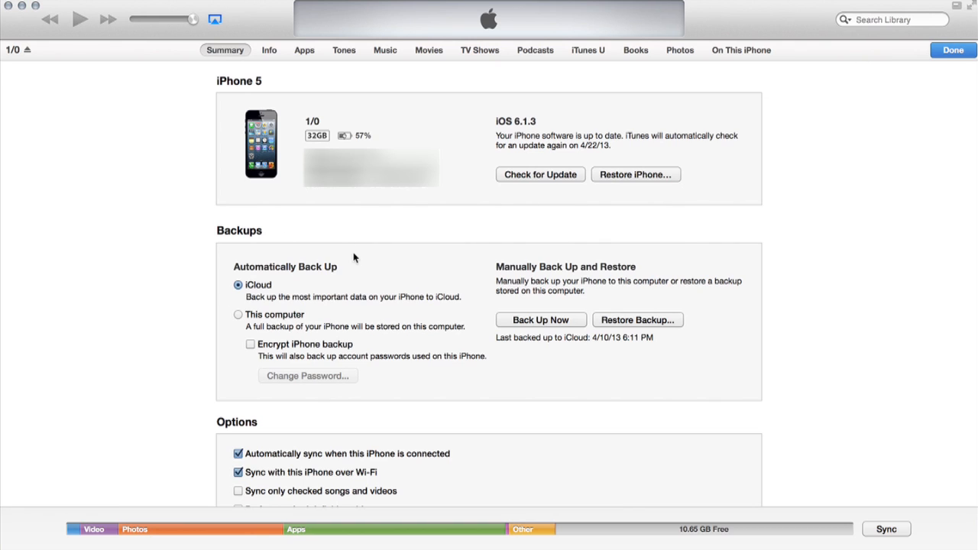
{"action": "mouse_move", "coordinate": [275, 302]}
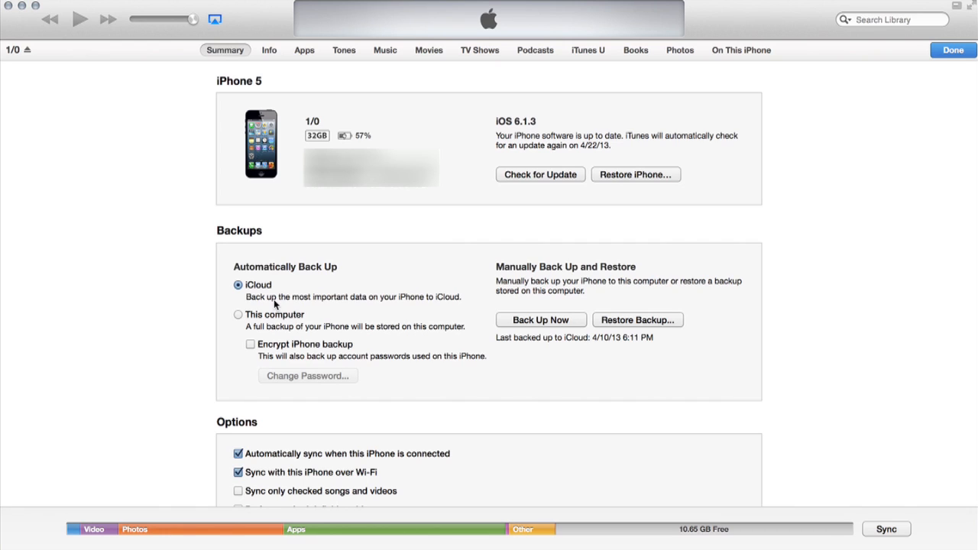
{"action": "mouse_move", "coordinate": [224, 327]}
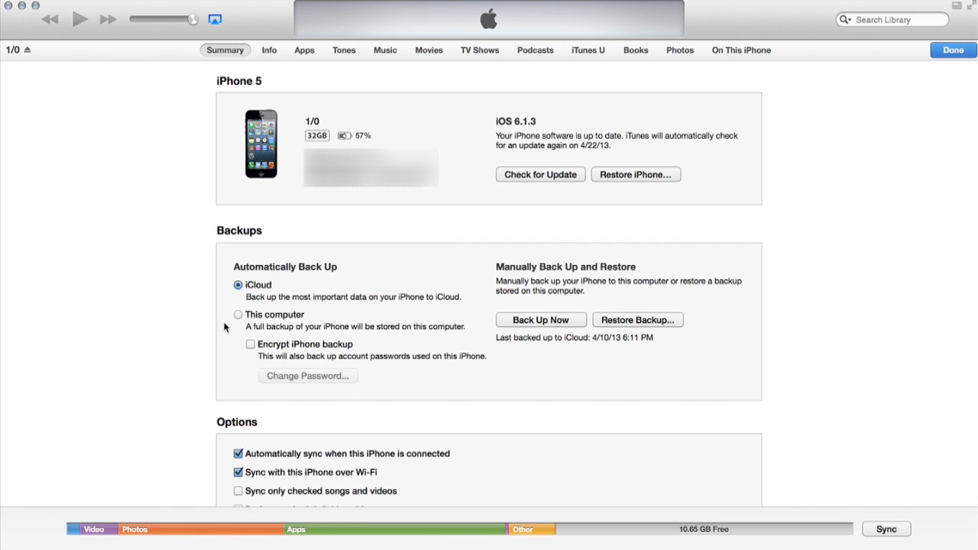
{"action": "mouse_move", "coordinate": [272, 319]}
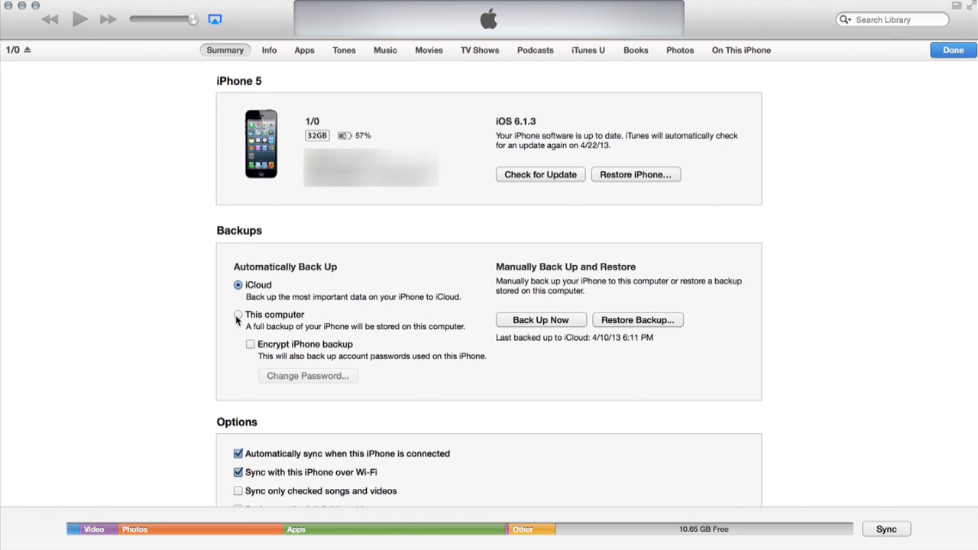
{"action": "mouse_move", "coordinate": [318, 333]}
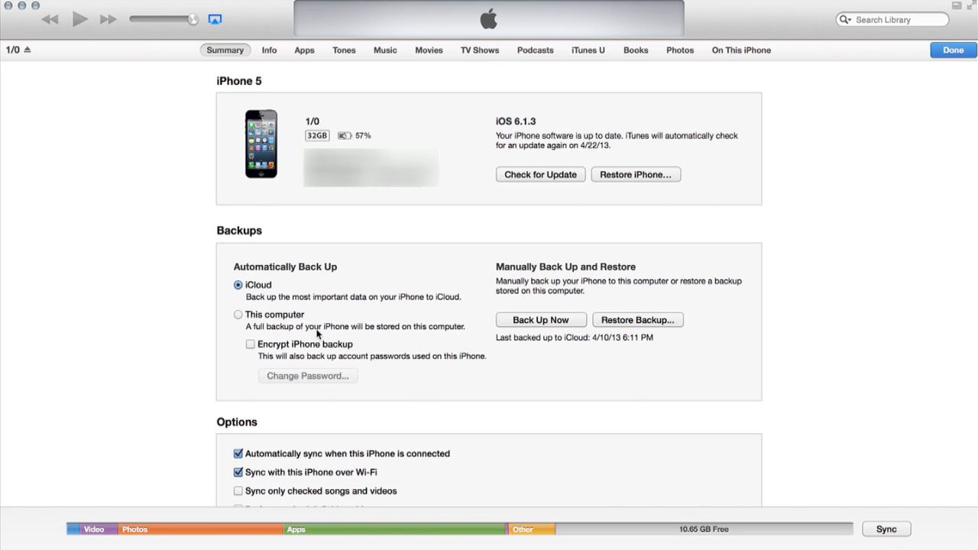